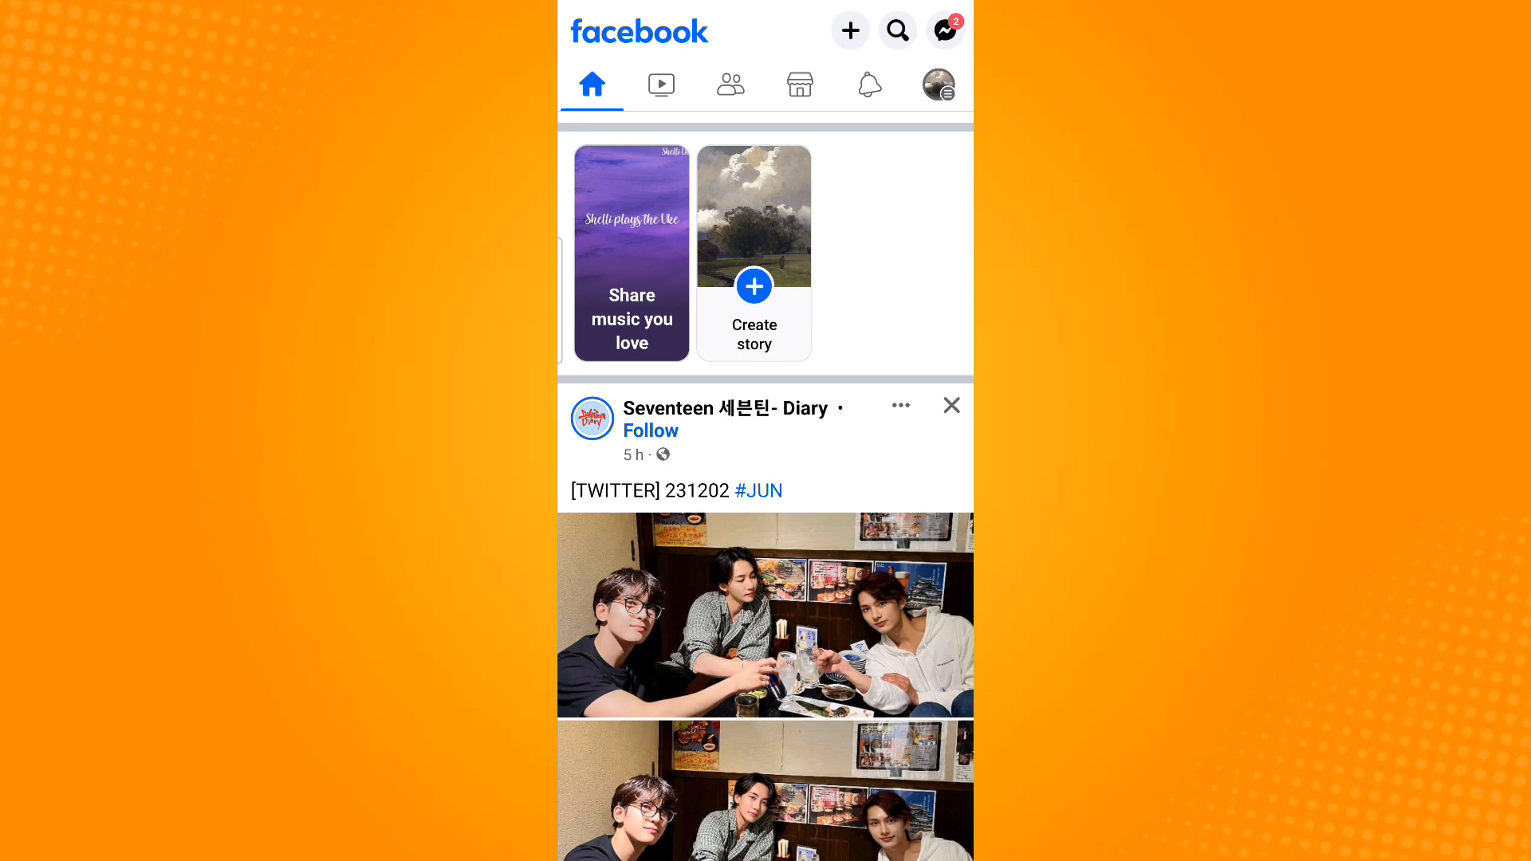
# Step: Switch from the personal profile to using Facebook as the Page
pyautogui.click(935, 84)
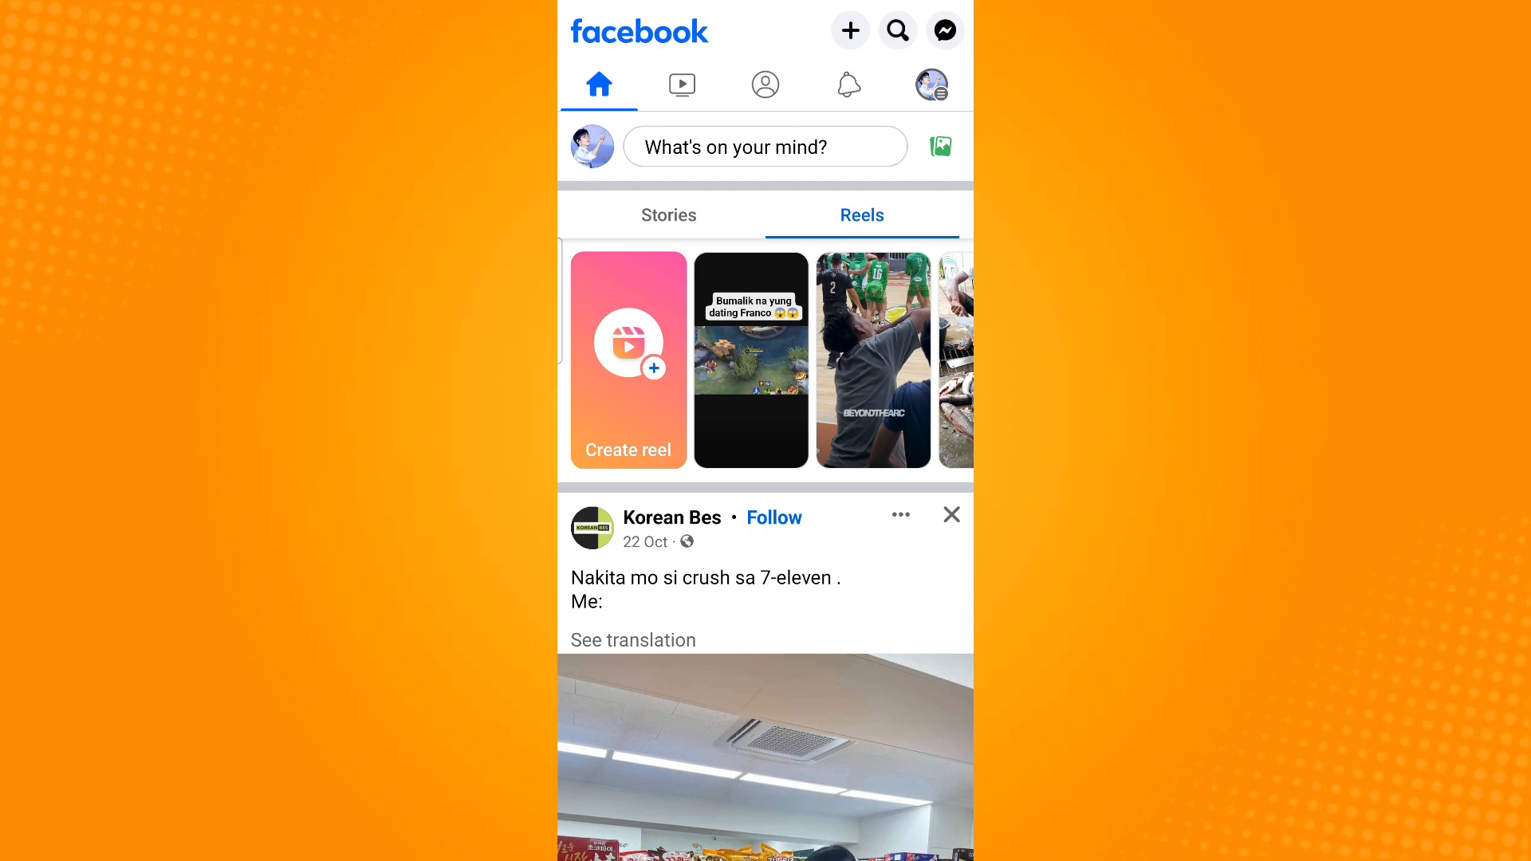
# Step: From the Professional dashboard's Page access section, start adding a new person with task access
pyautogui.click(930, 84)
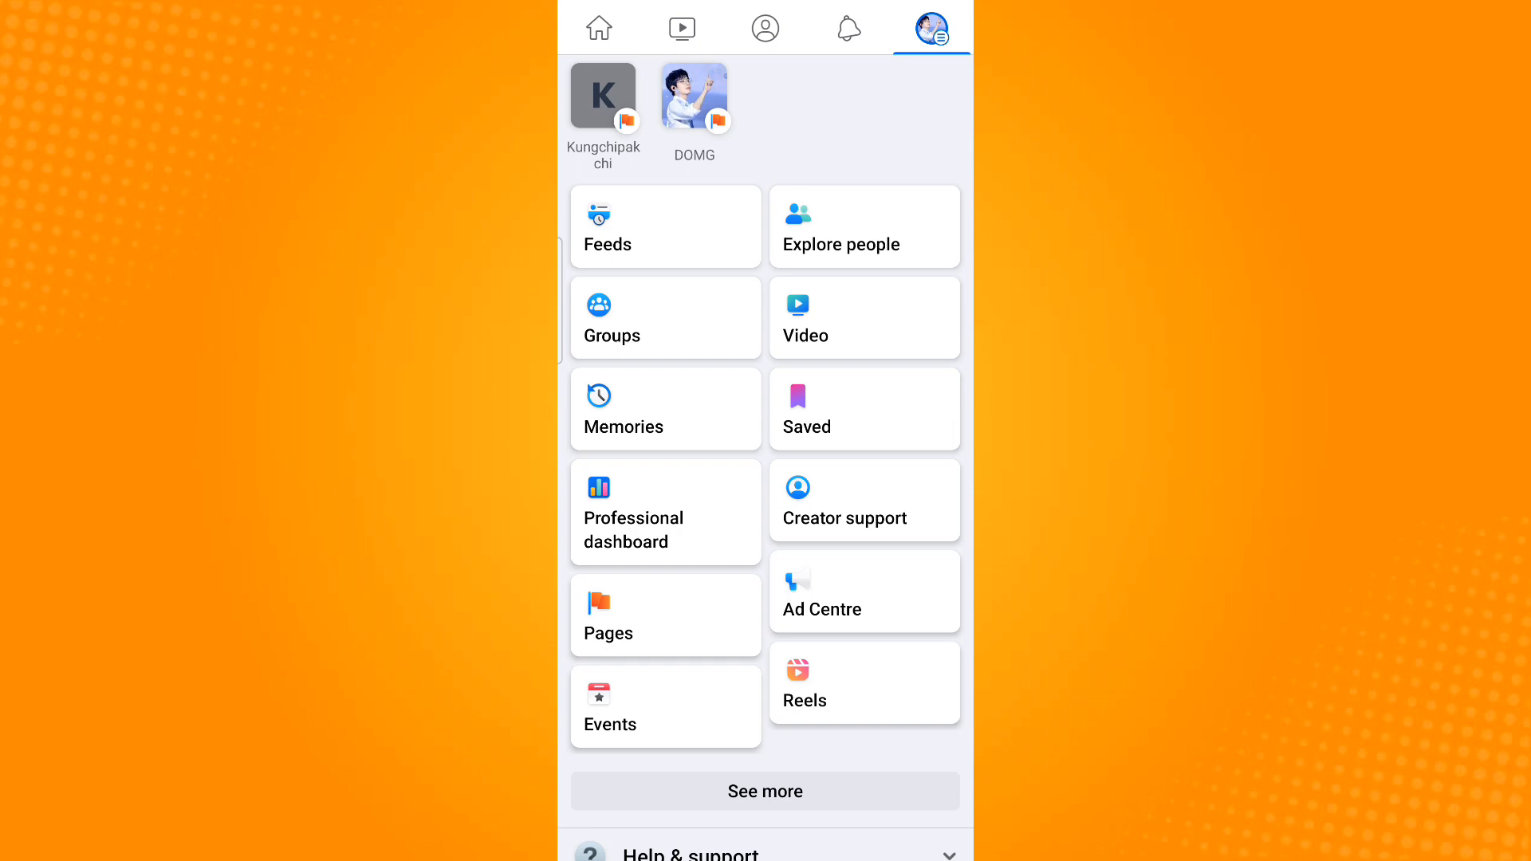
pyautogui.click(633, 529)
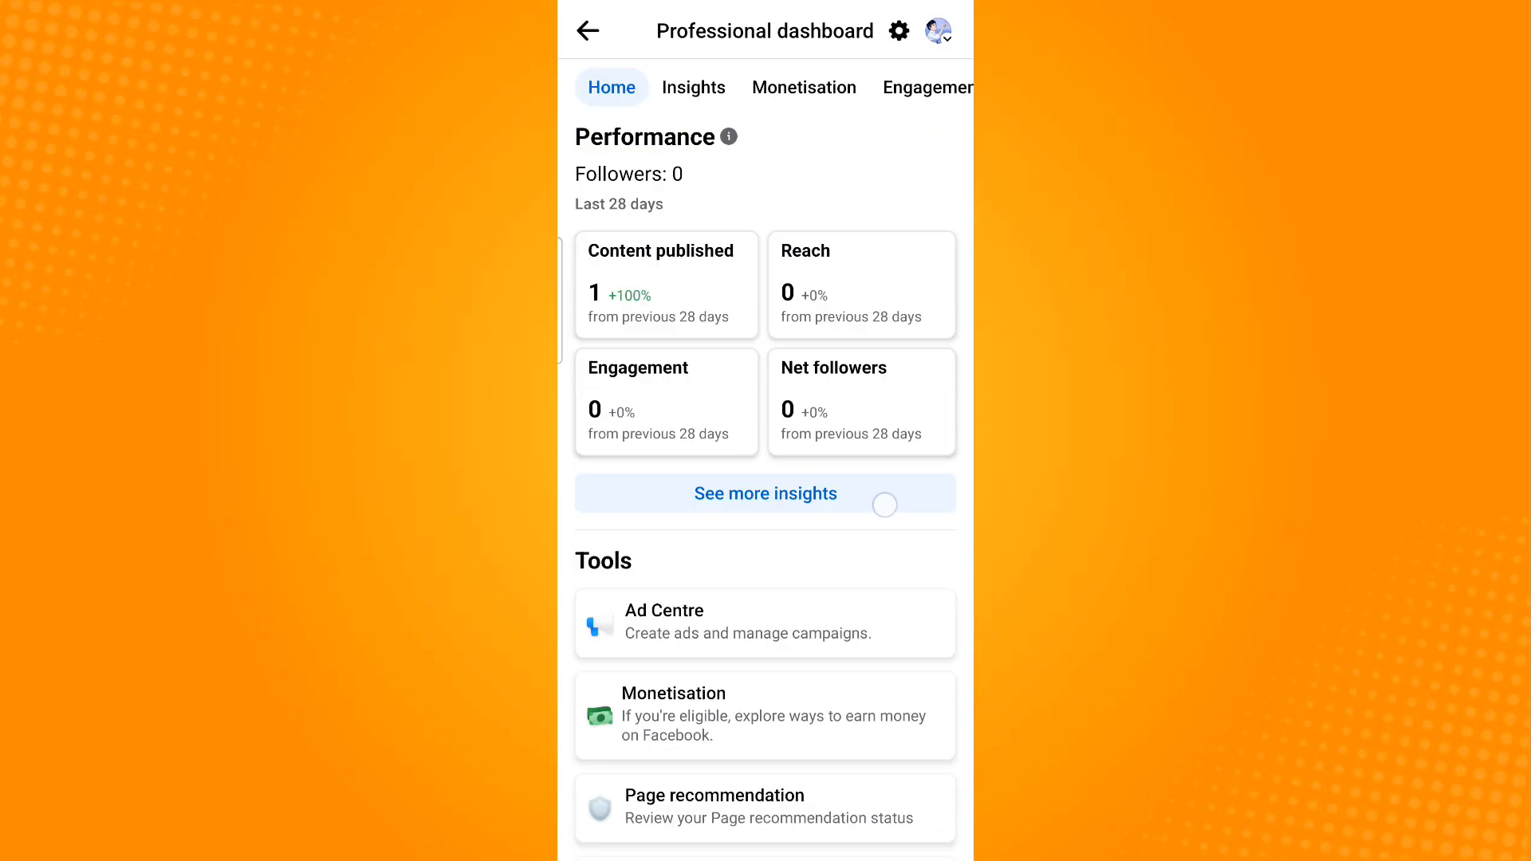
pyautogui.scroll(-3)
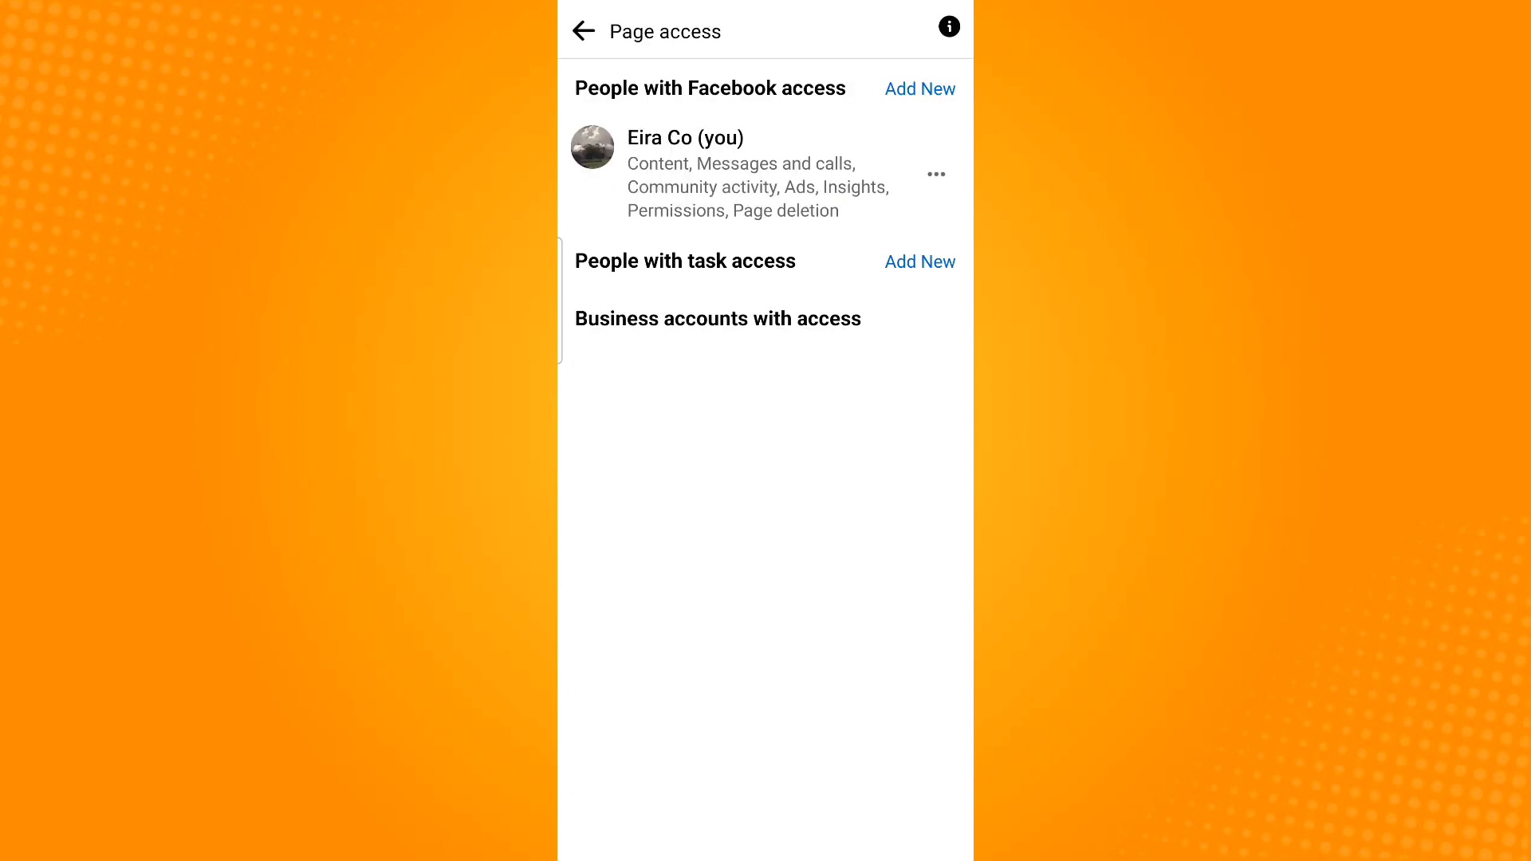
pyautogui.click(918, 262)
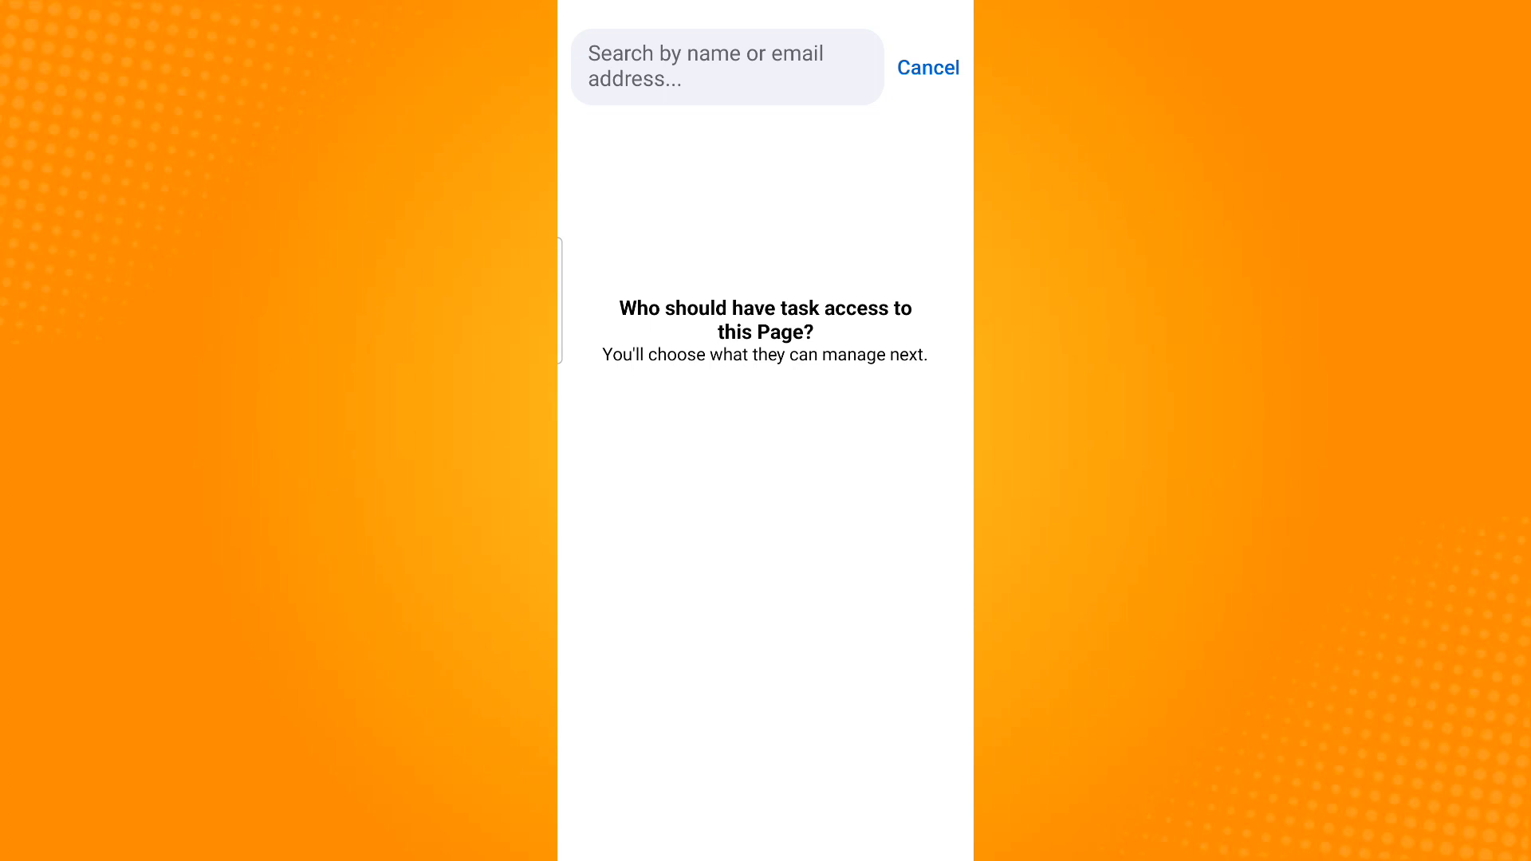
# Step: Search for 'wonwoo' and choose Jeon Wonwoo as the person to receive task access
pyautogui.write('wonwoo')
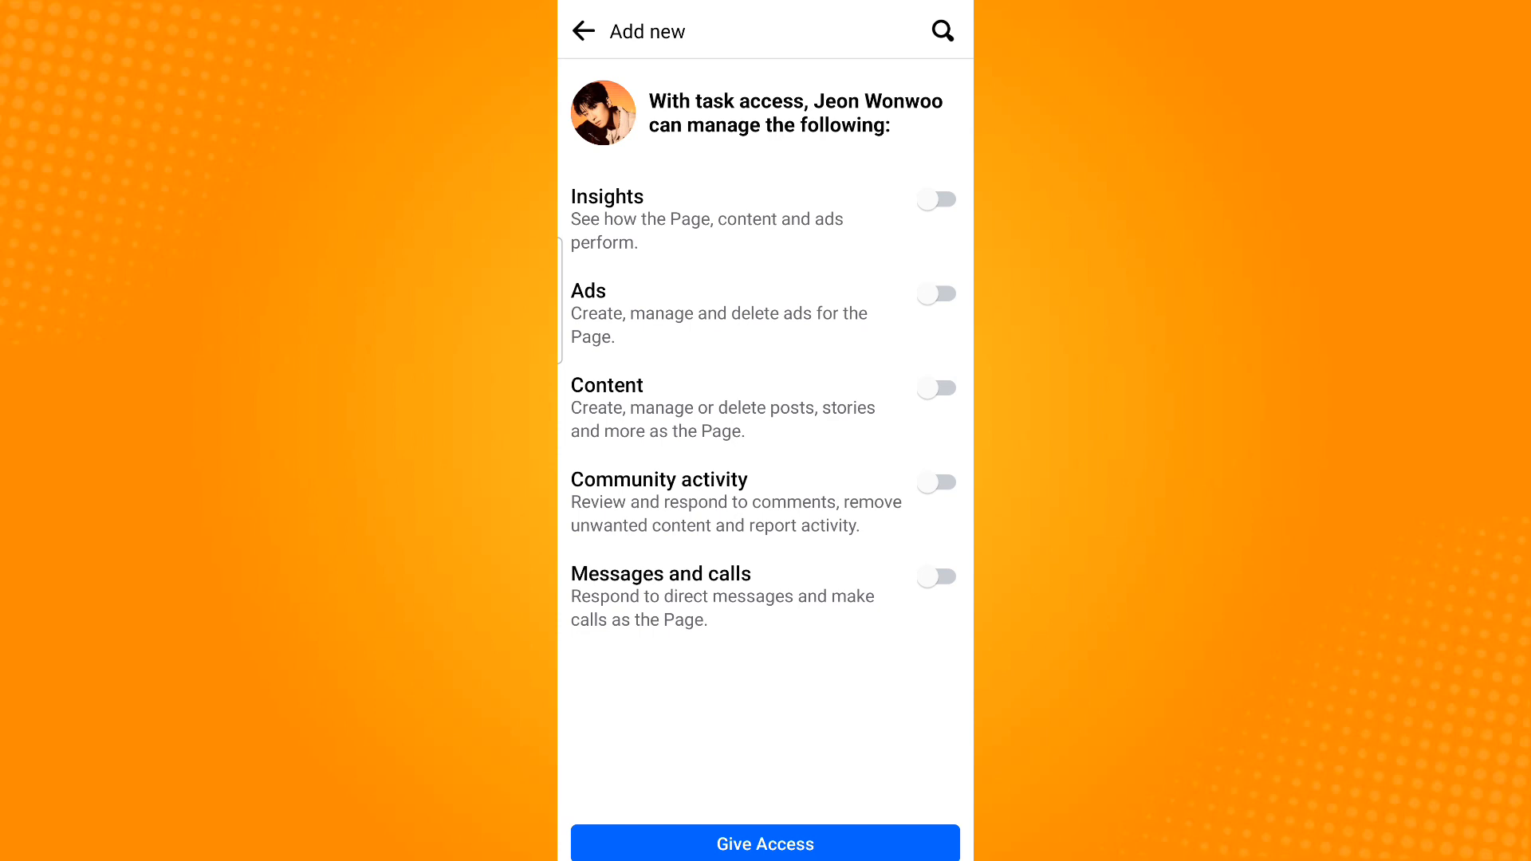
# Step: Allow the person Insights, Ads and Content tasks and proceed with Give Access
pyautogui.click(934, 388)
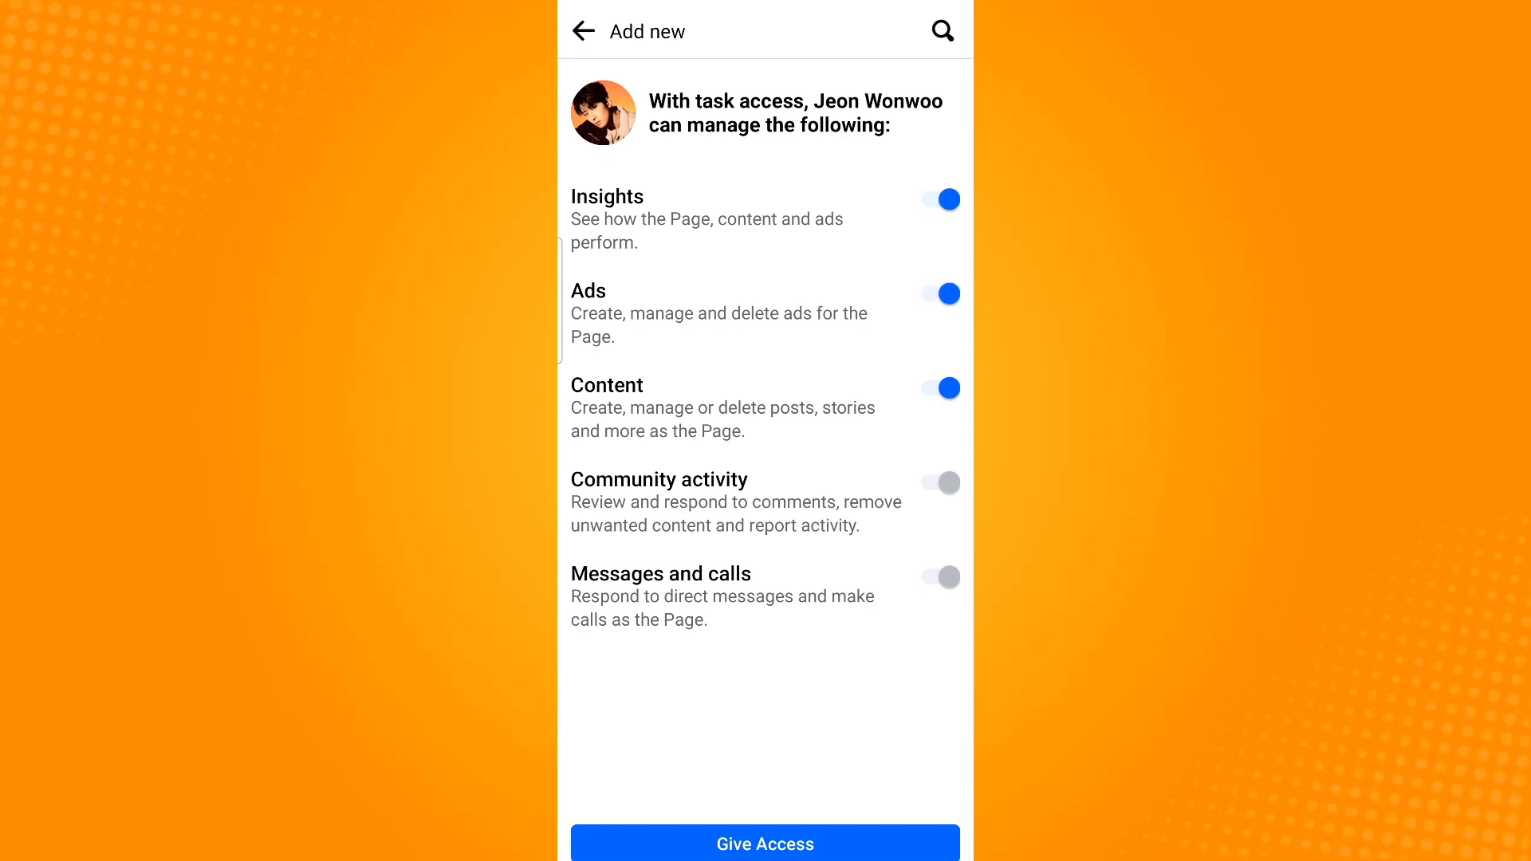
pyautogui.click(763, 842)
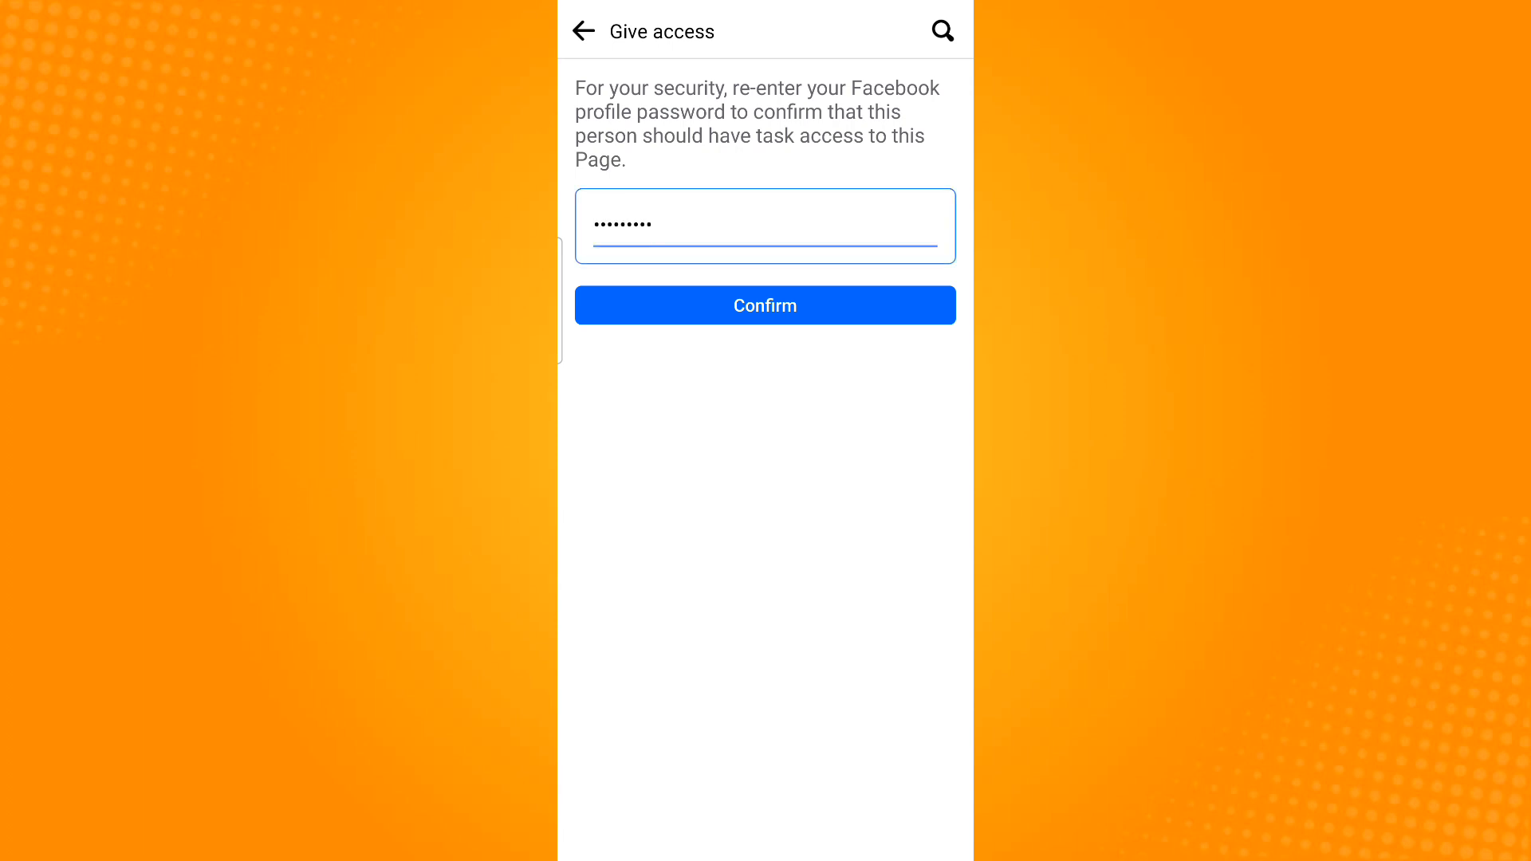
# Step: Confirm the grant with the password so Jeon Wonwoo appears with a pending 31-day invitation
pyautogui.click(764, 305)
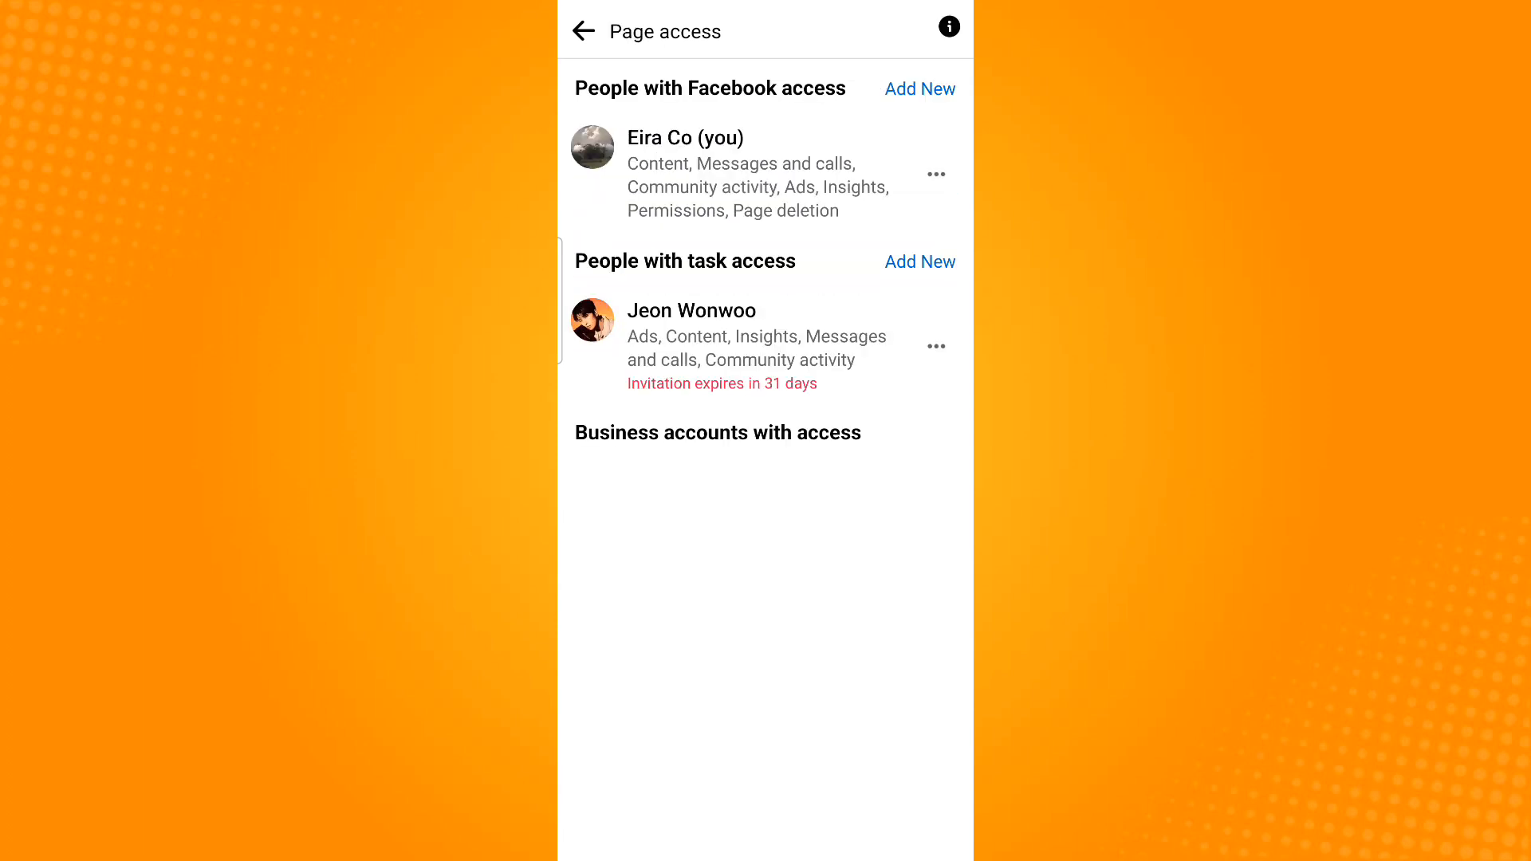